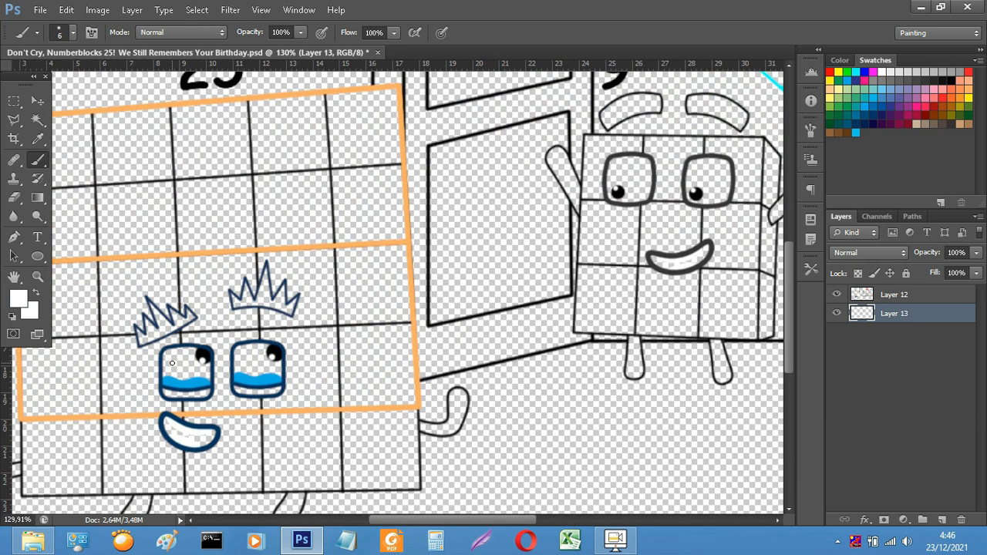
# Paint Numberblock 25's hair, eye shading, arms and legs in blue with the brush.
pyautogui.moveTo(172, 362); pyautogui.dragTo(275, 368)
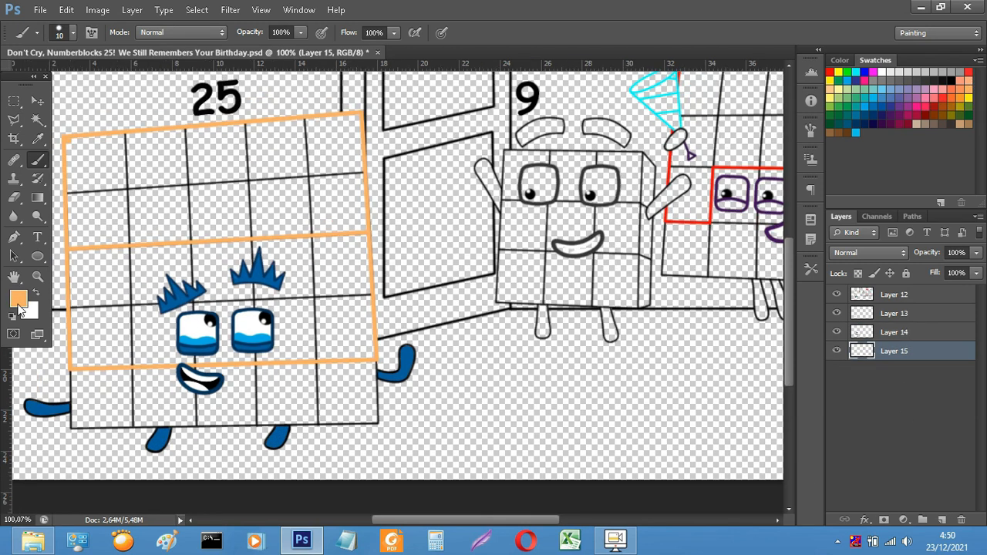
# Choose light orange and fill 25's body with it, painting the bottom row blue.
pyautogui.click(15, 299)
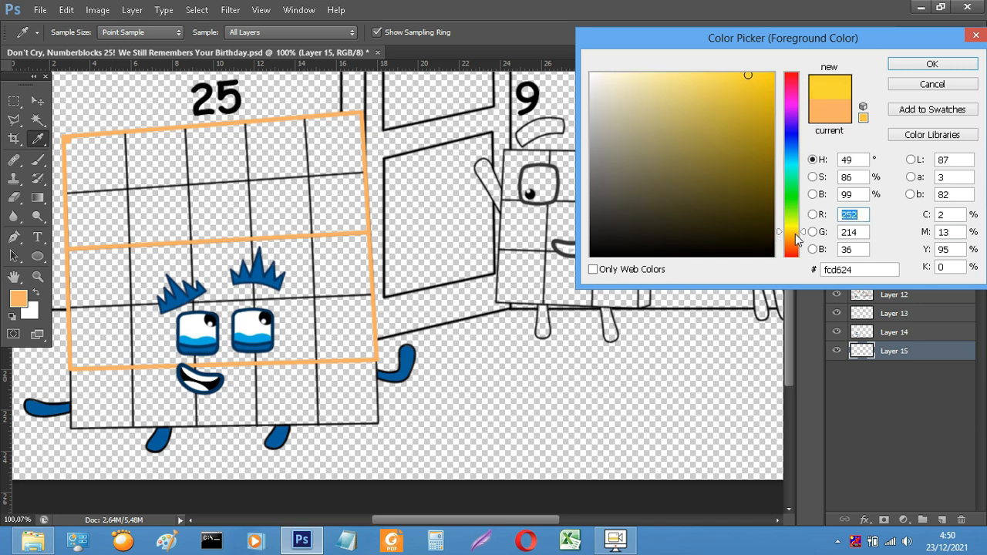
pyautogui.click(918, 64)
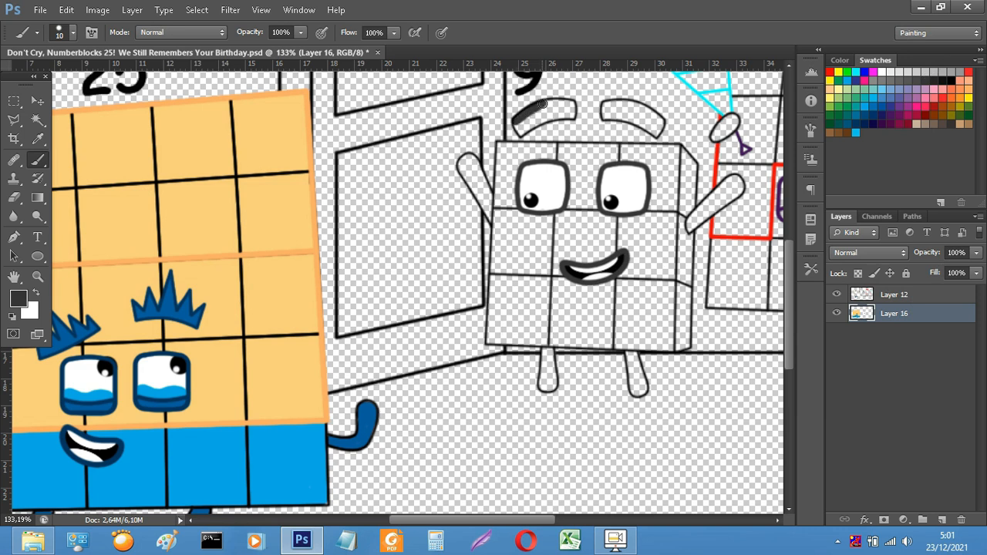
# Shade 9 in greys with black limbs and brows, then pick purple for 16's eyelids.
pyautogui.click(533, 118)
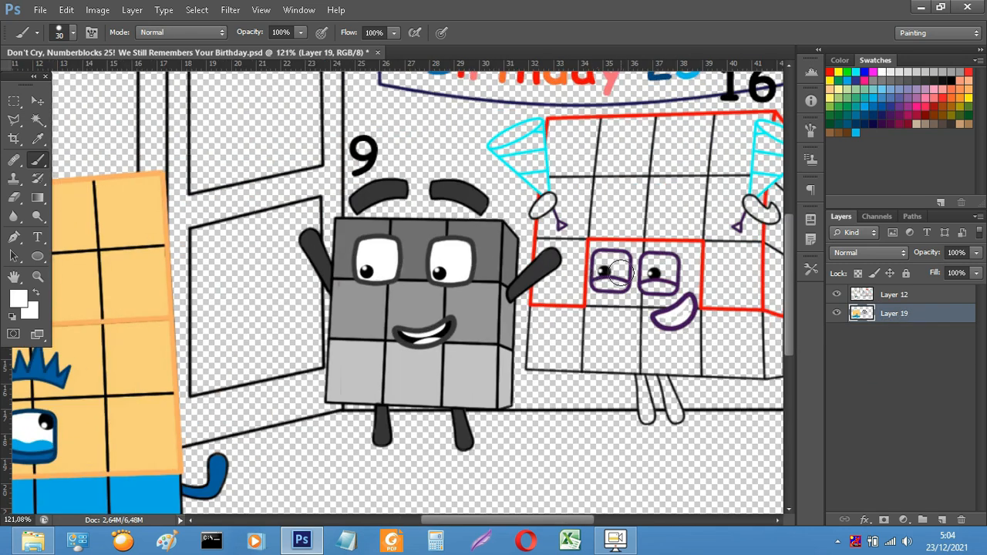
pyautogui.click(54, 32)
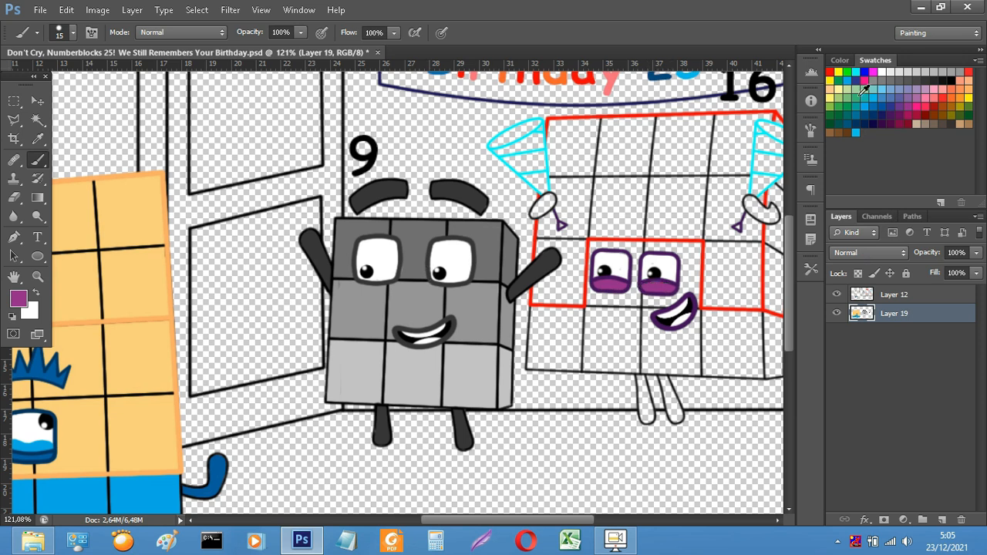
# Choose bright blue in the Color Picker and paint 16's party hats.
pyautogui.click(16, 299)
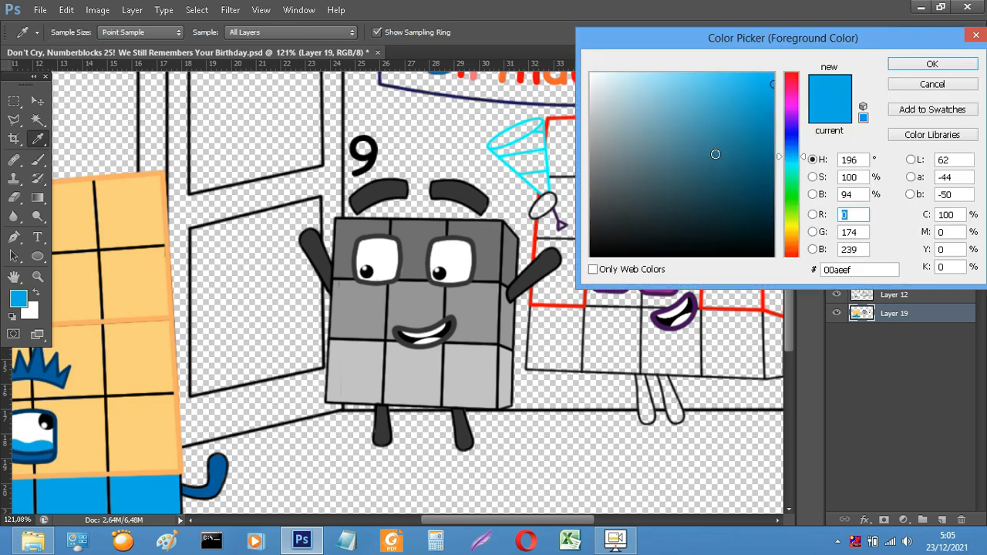
pyautogui.click(932, 63)
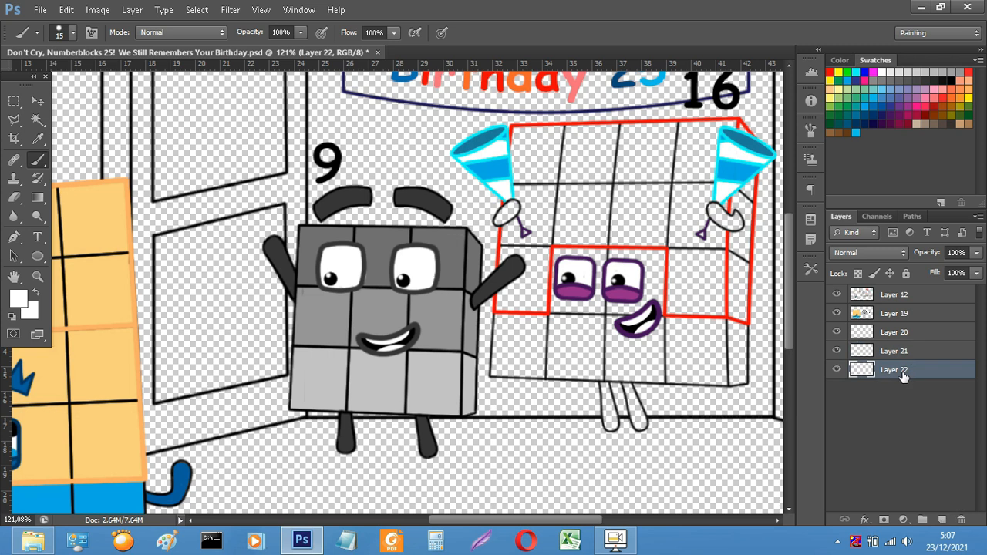
# Switch the paint colour to purple for 16's bottom rows of blocks.
pyautogui.click(16, 303)
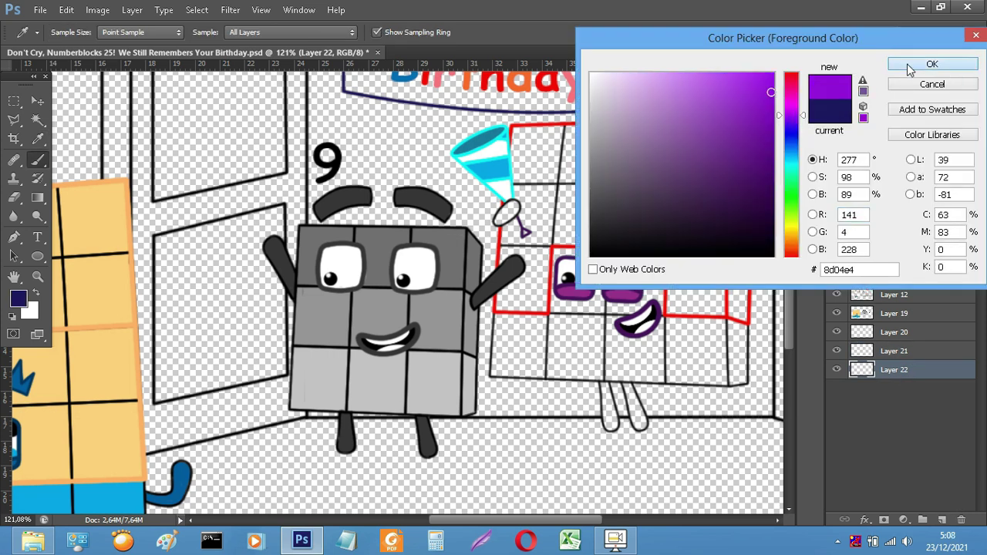
pyautogui.click(932, 65)
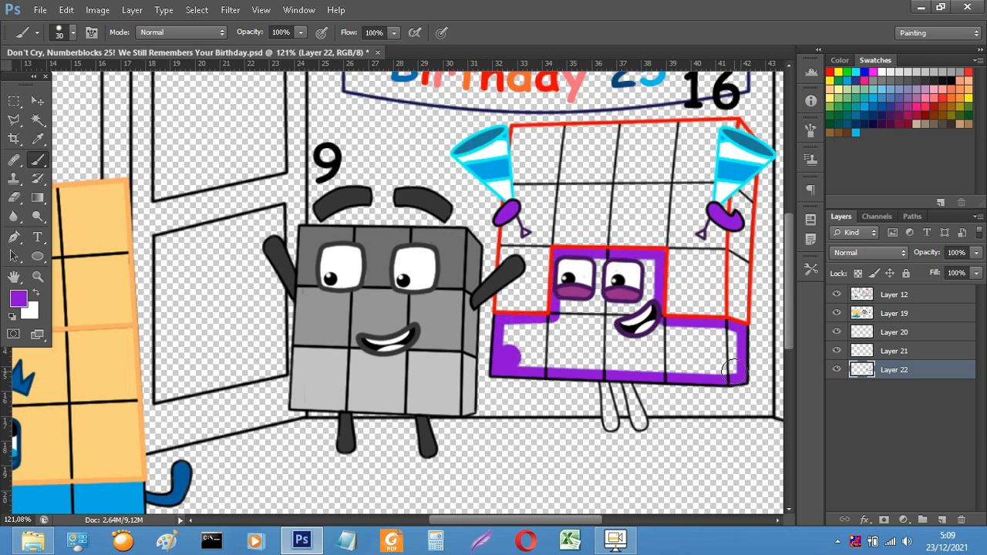
pyautogui.moveTo(733, 370); pyautogui.dragTo(609, 393)
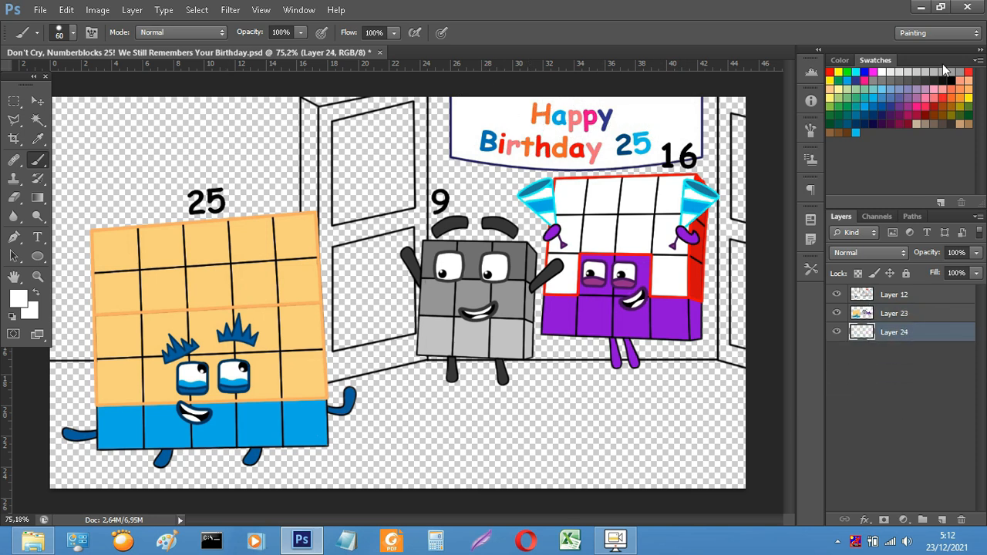
pyautogui.moveTo(947, 105)
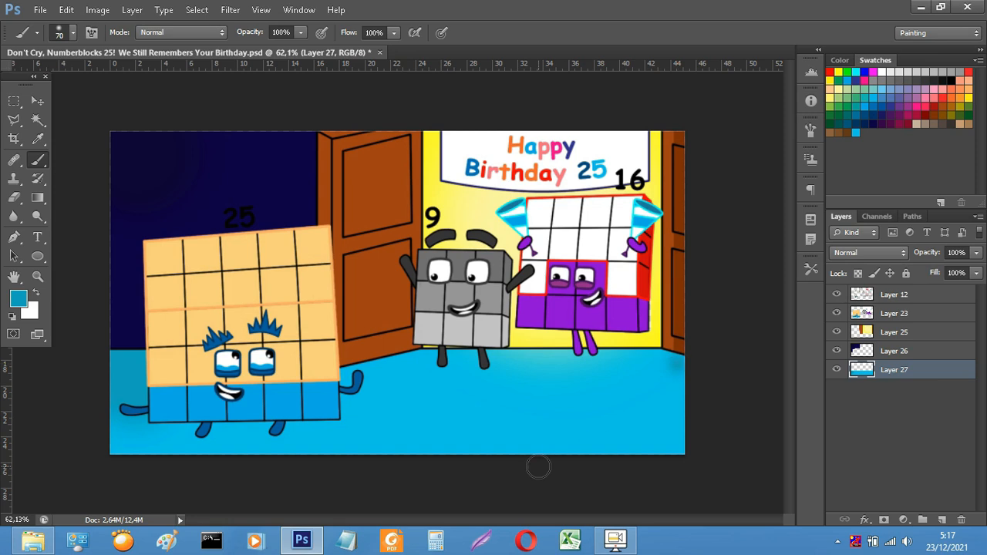
pyautogui.click(19, 299)
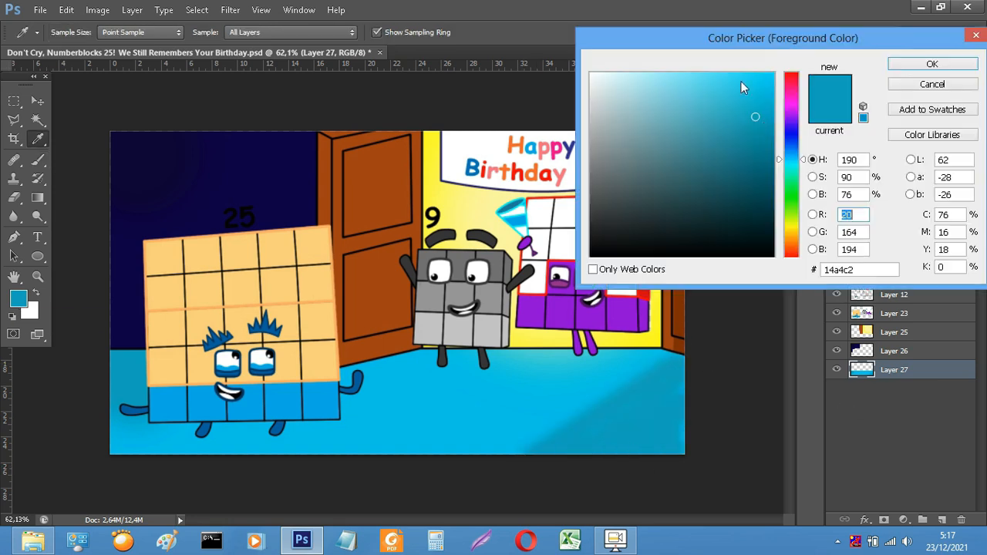
pyautogui.click(932, 64)
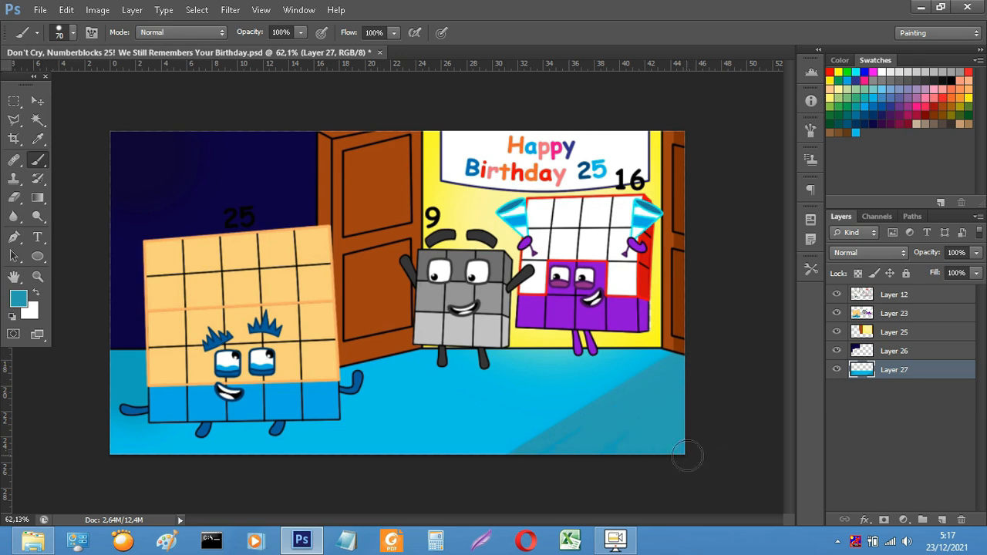
pyautogui.moveTo(907, 375)
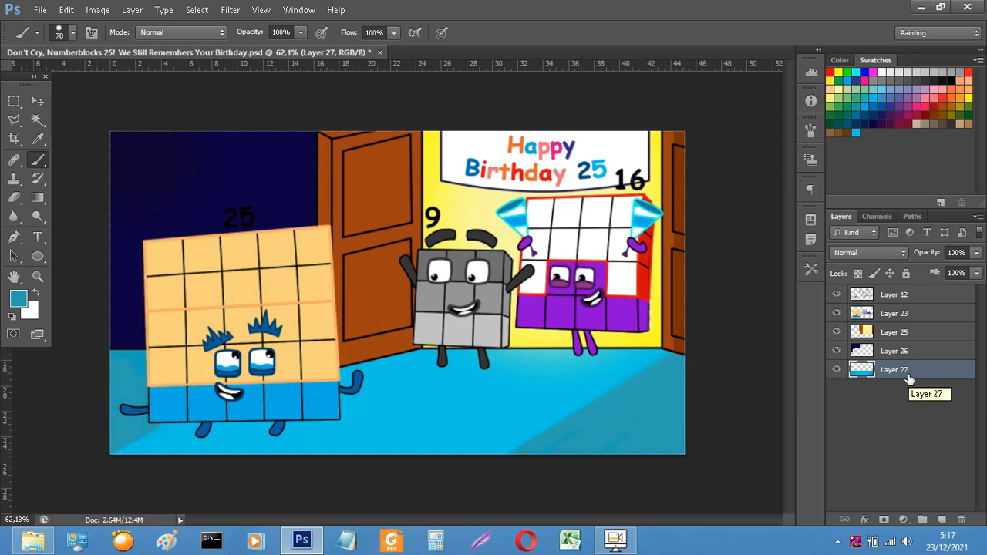